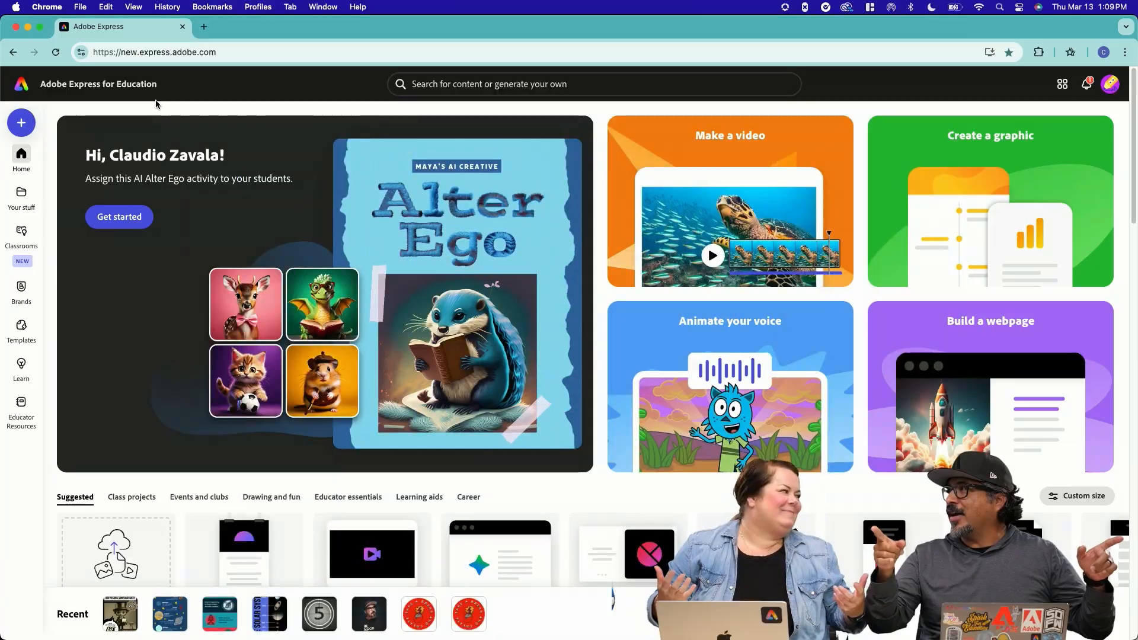
# Step: Search the home page for 'inf' to find infographic templates
pyautogui.click(593, 83)
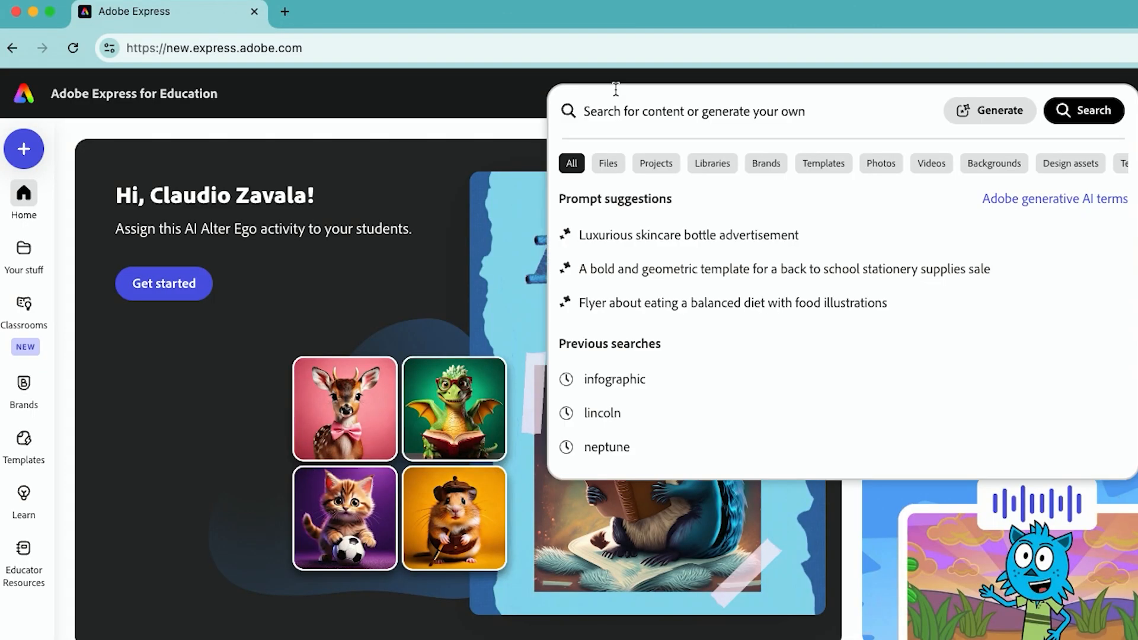
pyautogui.write('inf')
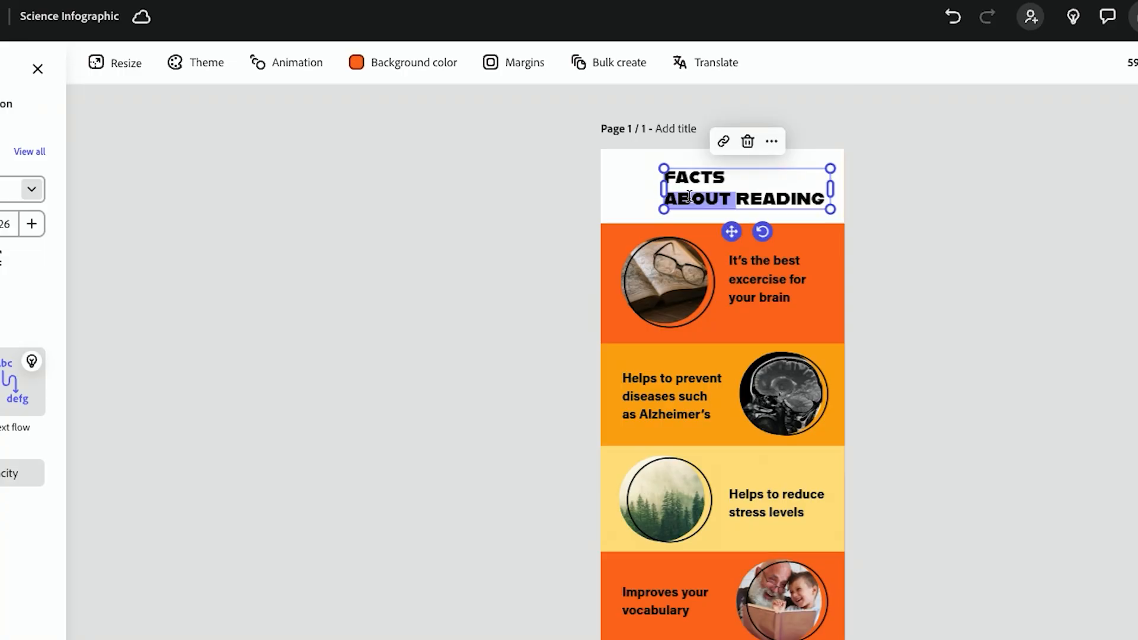
# Step: Retype the title as Solar System and switch the background colour to dark blue
pyautogui.write('SOL')
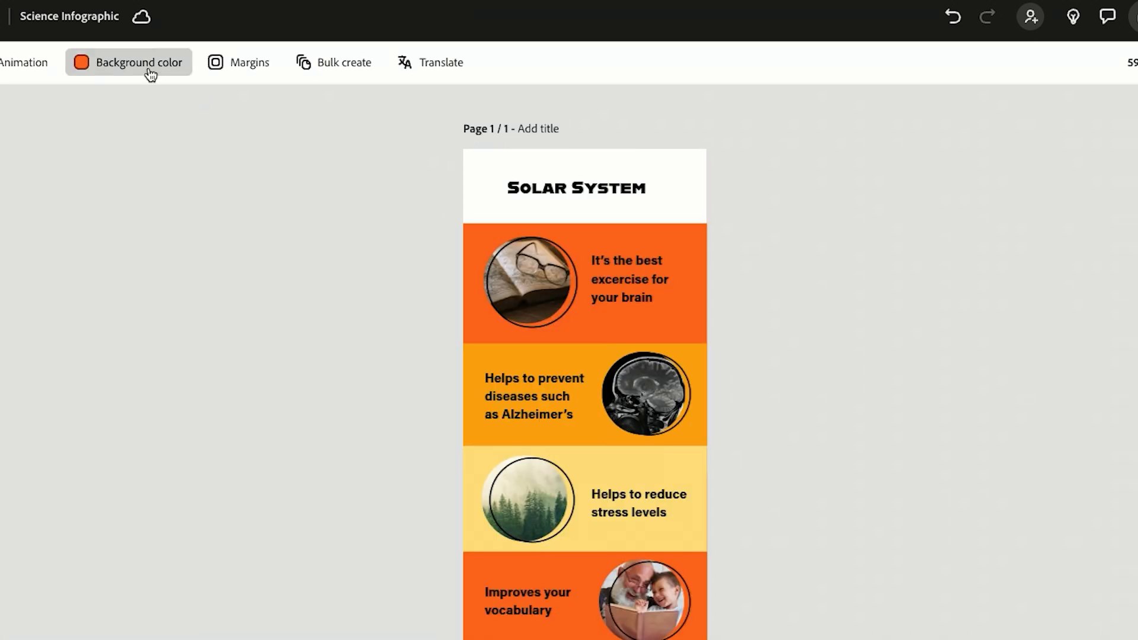
pyautogui.click(128, 63)
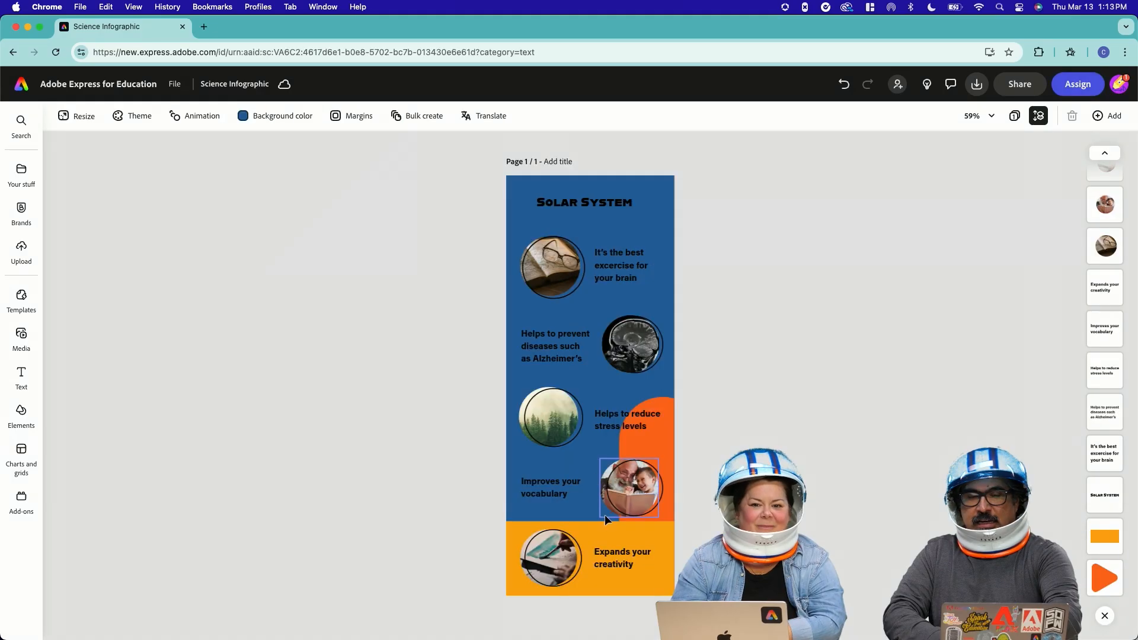
# Step: Select all the infographic text and recolour it white in one go
pyautogui.click(630, 489)
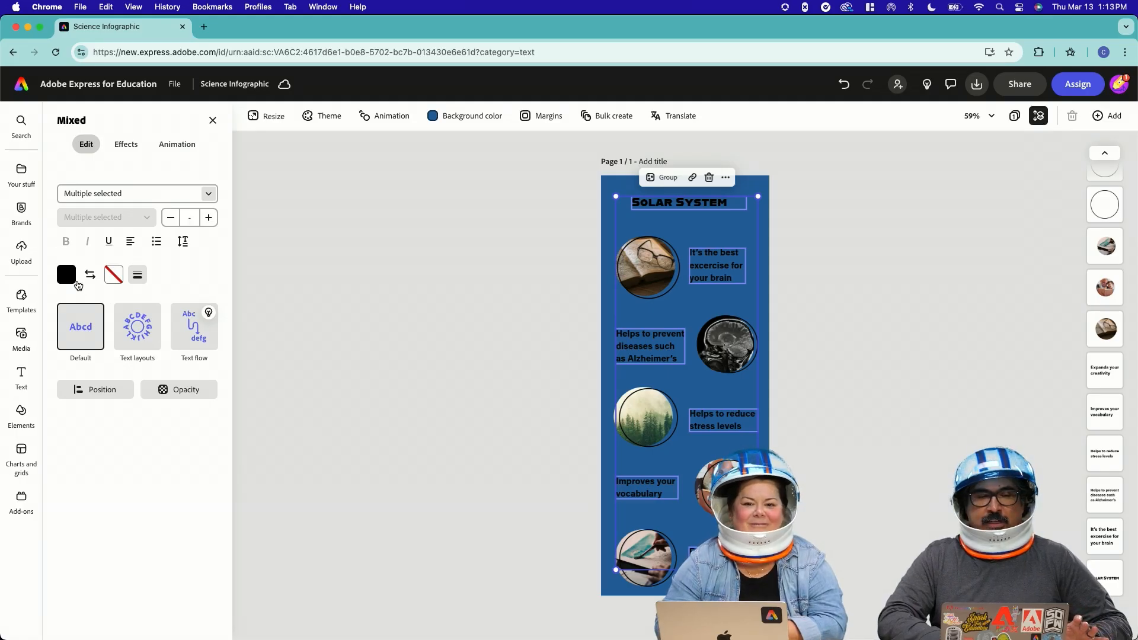
pyautogui.click(67, 274)
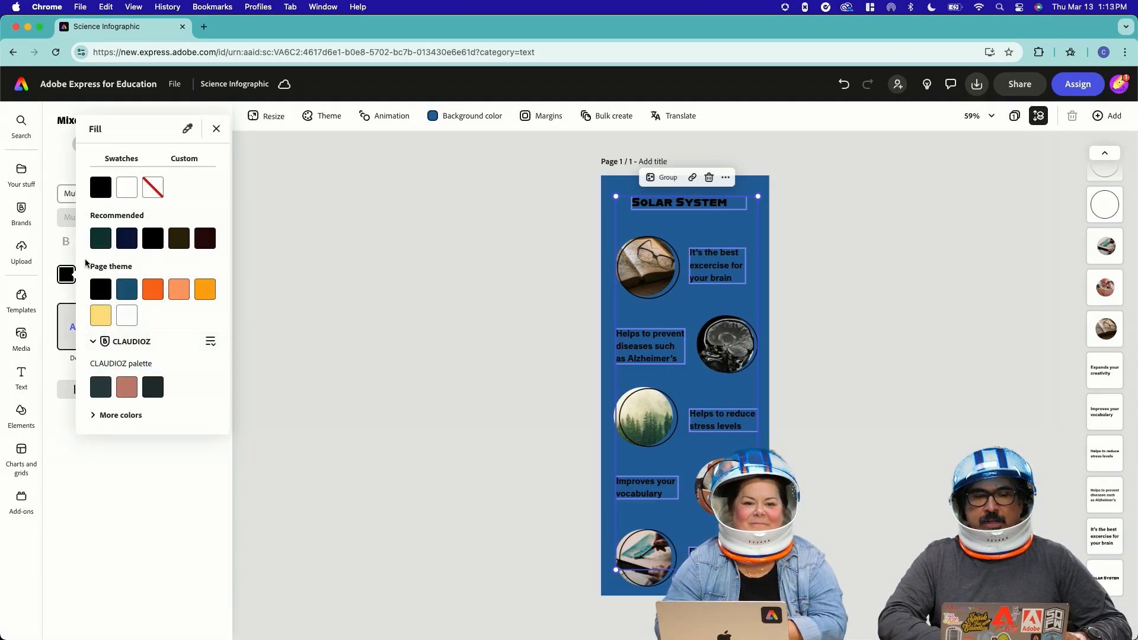
pyautogui.click(216, 128)
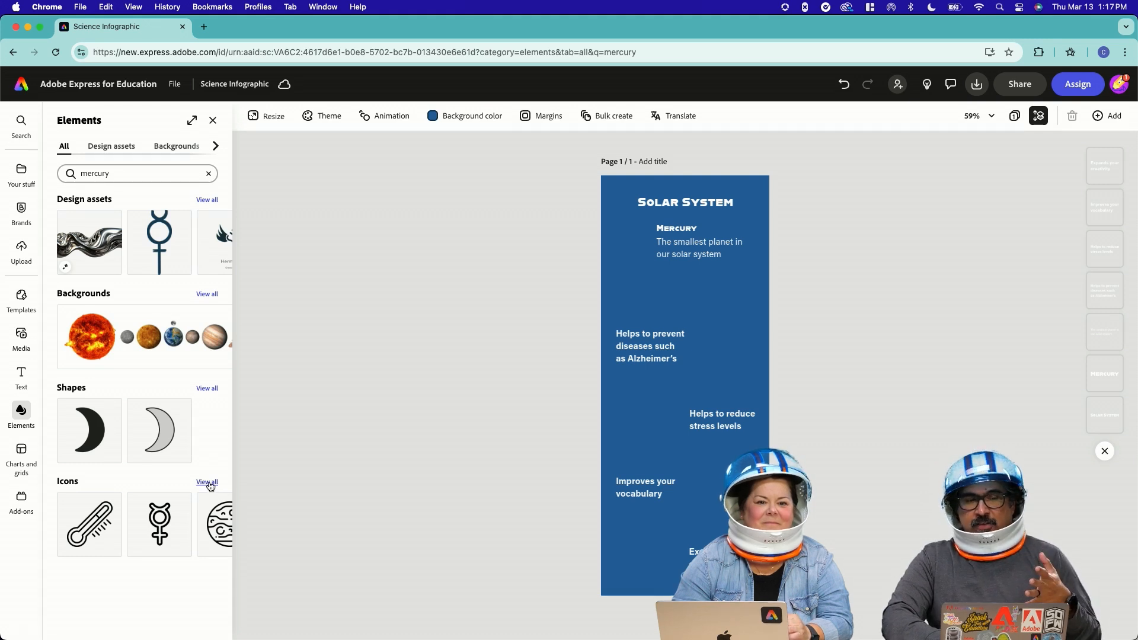
# Step: Add an orange planet icon beside Mercury and widen its description onto one line
pyautogui.click(206, 482)
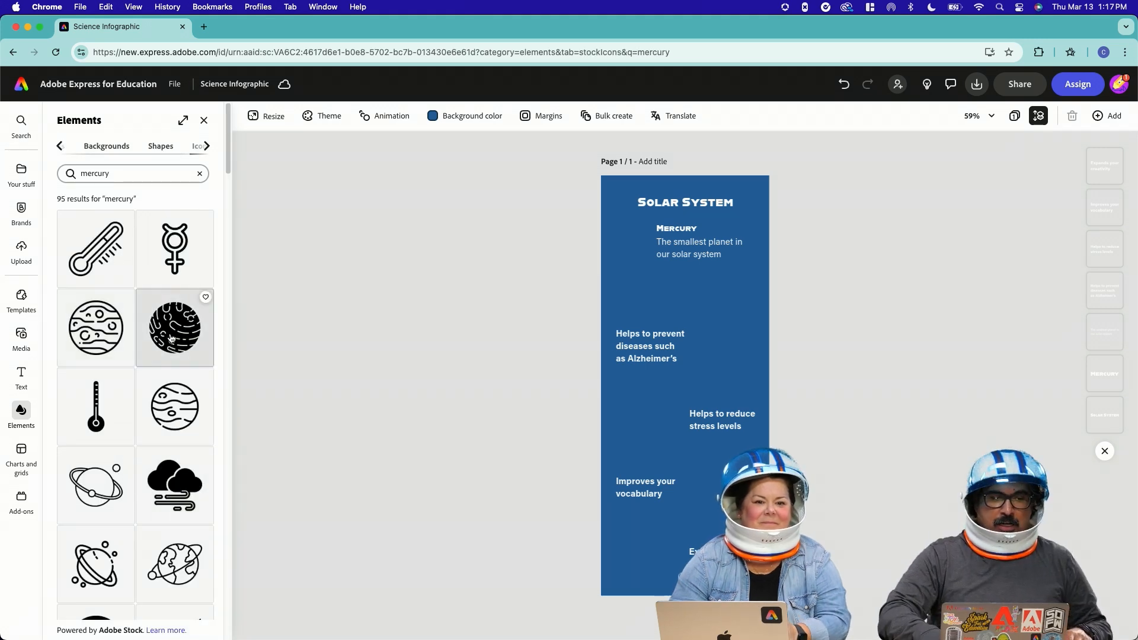
pyautogui.click(174, 327)
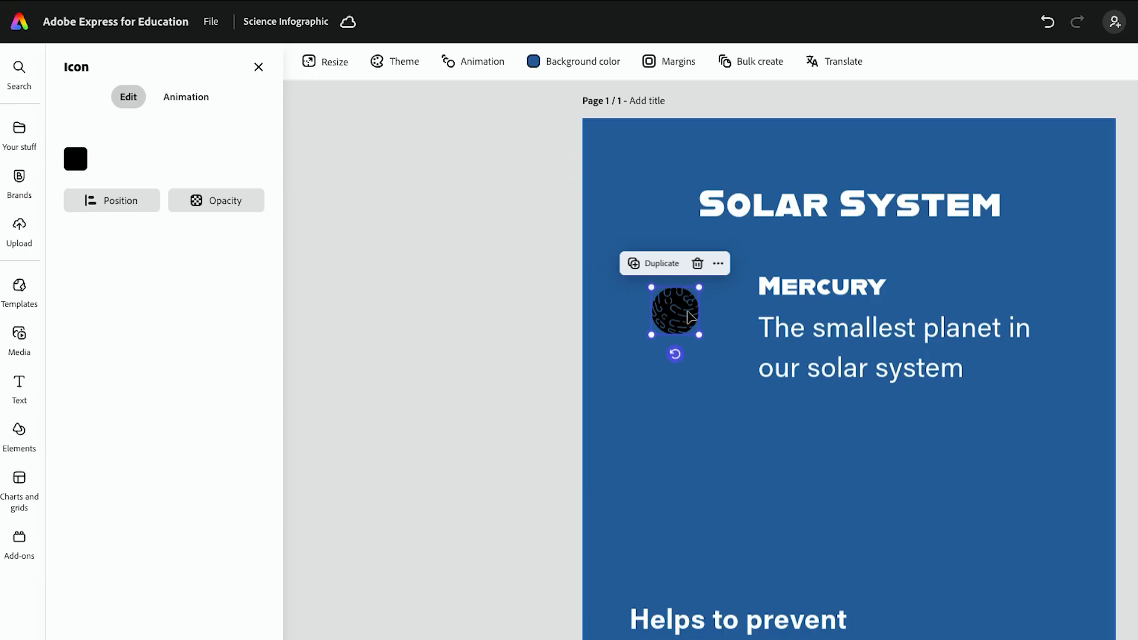
pyautogui.click(75, 158)
pyautogui.write('S')
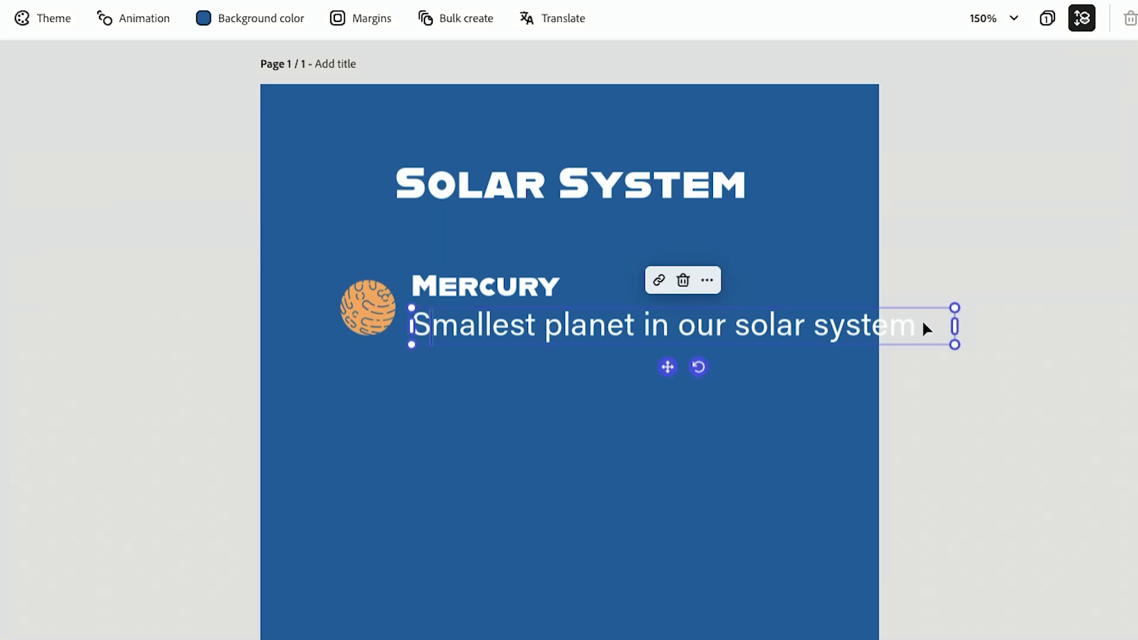
pyautogui.moveTo(957, 326); pyautogui.dragTo(844, 330)
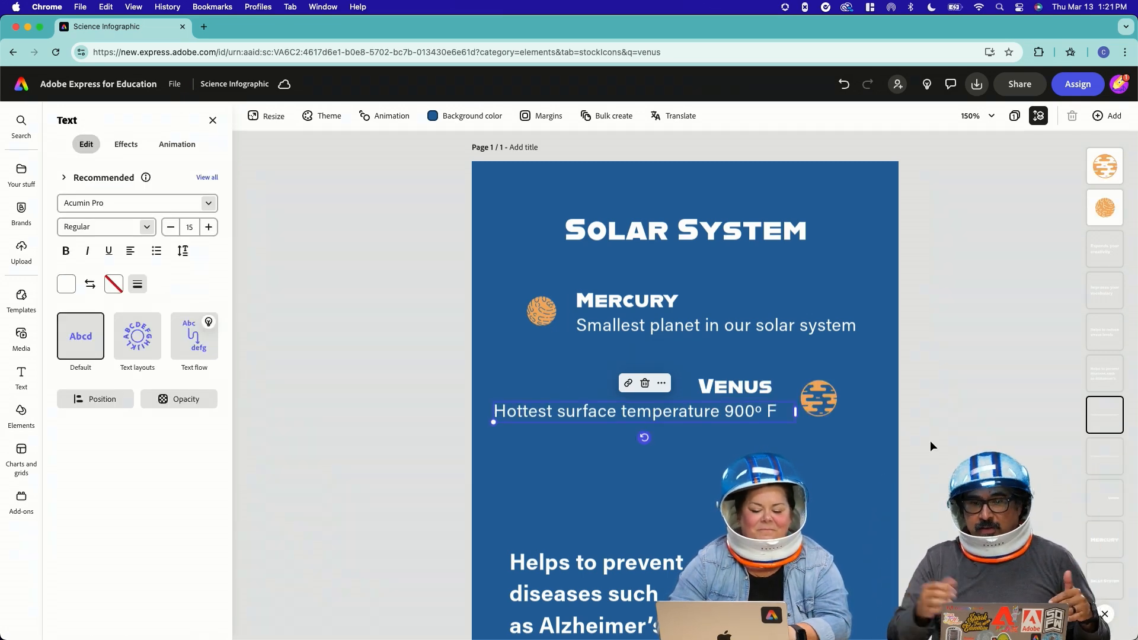
# Step: Scroll down the infographic to the area for the new Venus entry
pyautogui.scroll(-3)
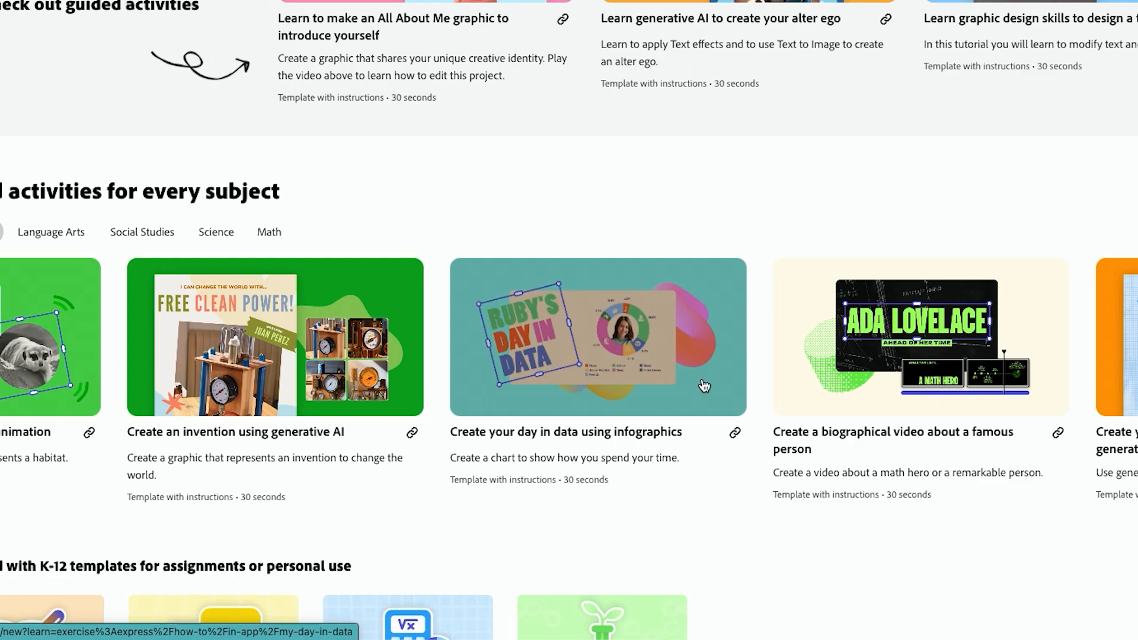
# Step: Open the 'Create your day in data using infographics' guided activity
pyautogui.click(597, 336)
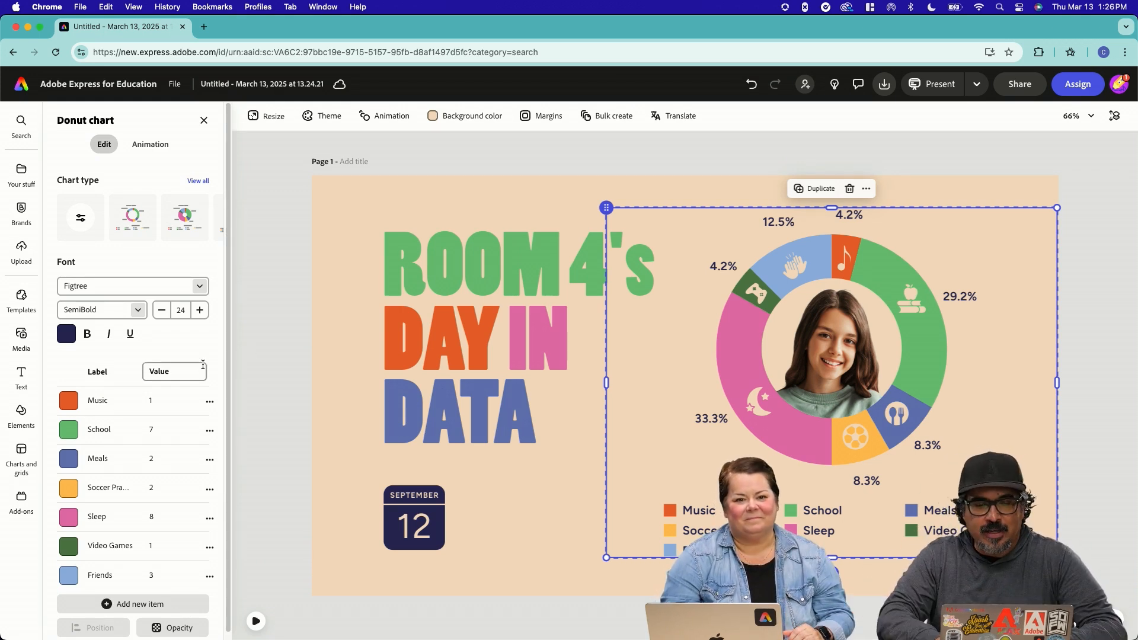
# Step: Update the Music, Soccer Practice and Sleep chart values, renaming Soccer Practice to Sports, so percentages recalculate
pyautogui.click(172, 400)
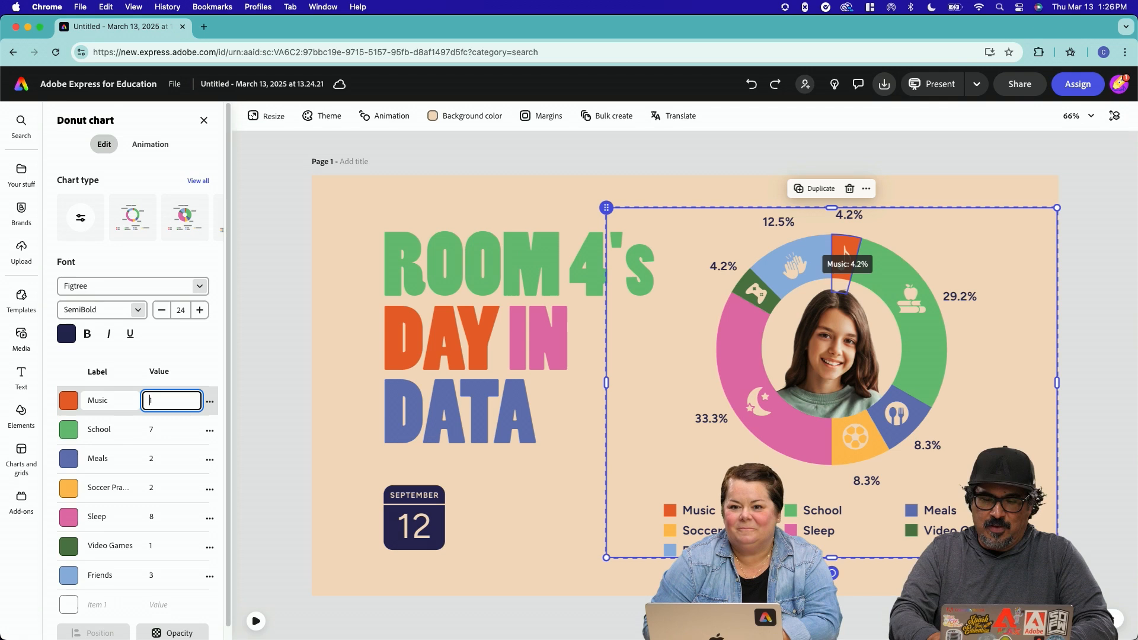
pyautogui.write('73')
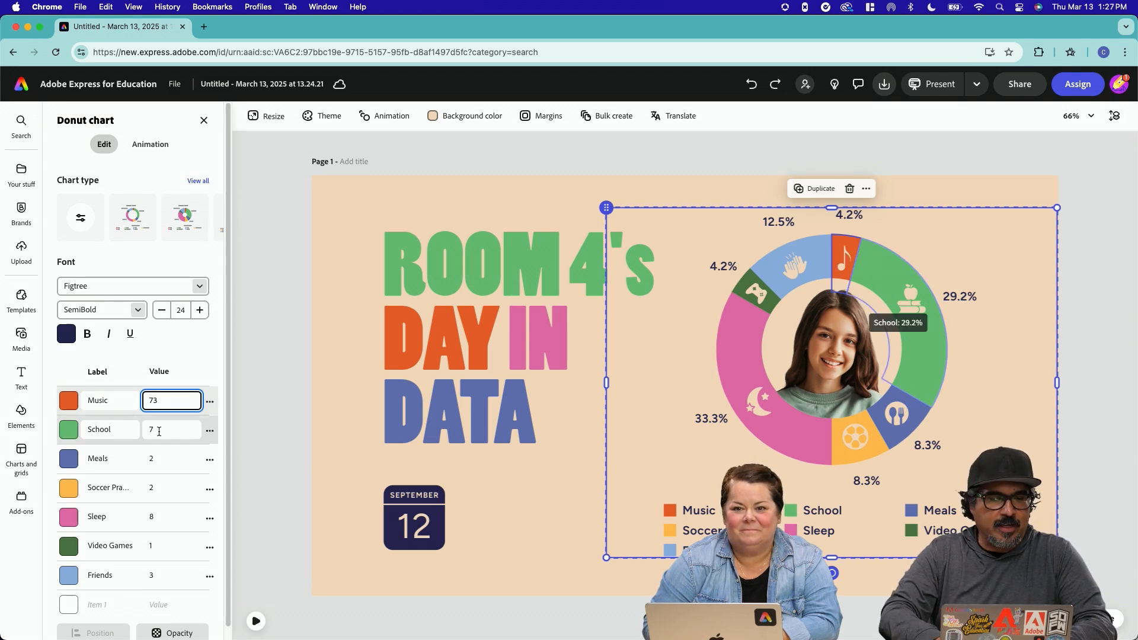
pyautogui.write('198')
pyautogui.click(172, 459)
pyautogui.write('41')
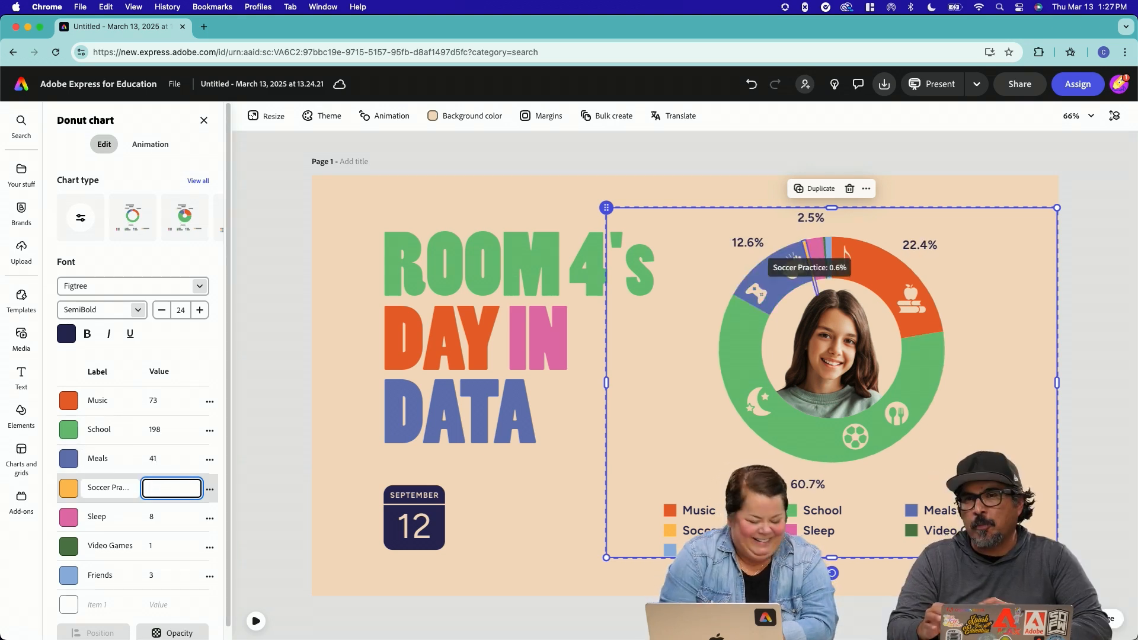
pyautogui.click(171, 488)
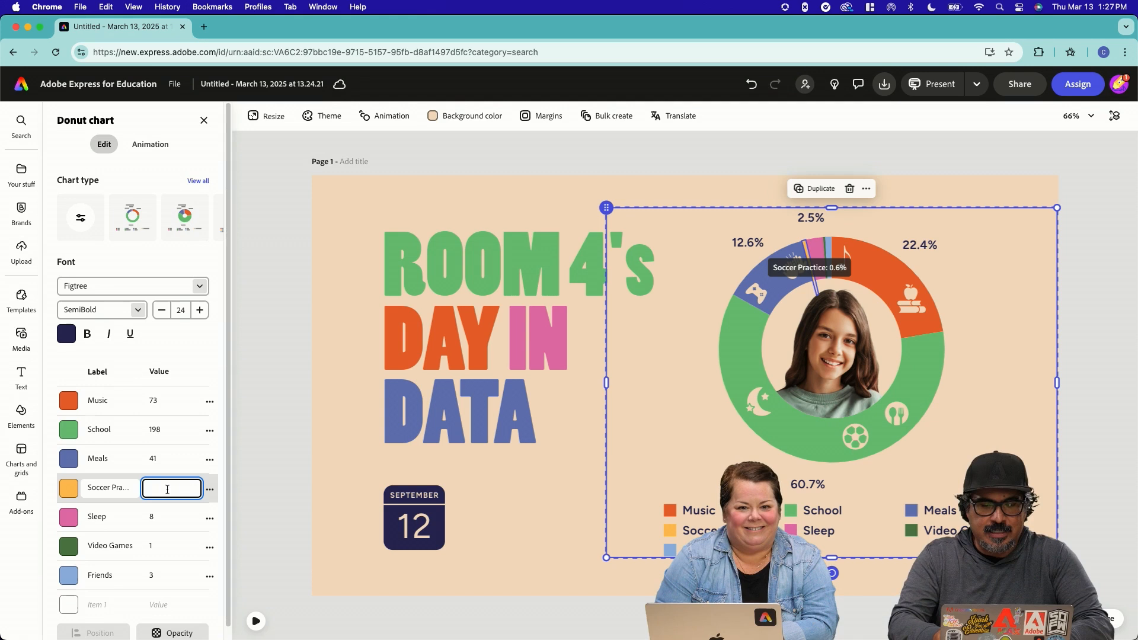
pyautogui.write('60')
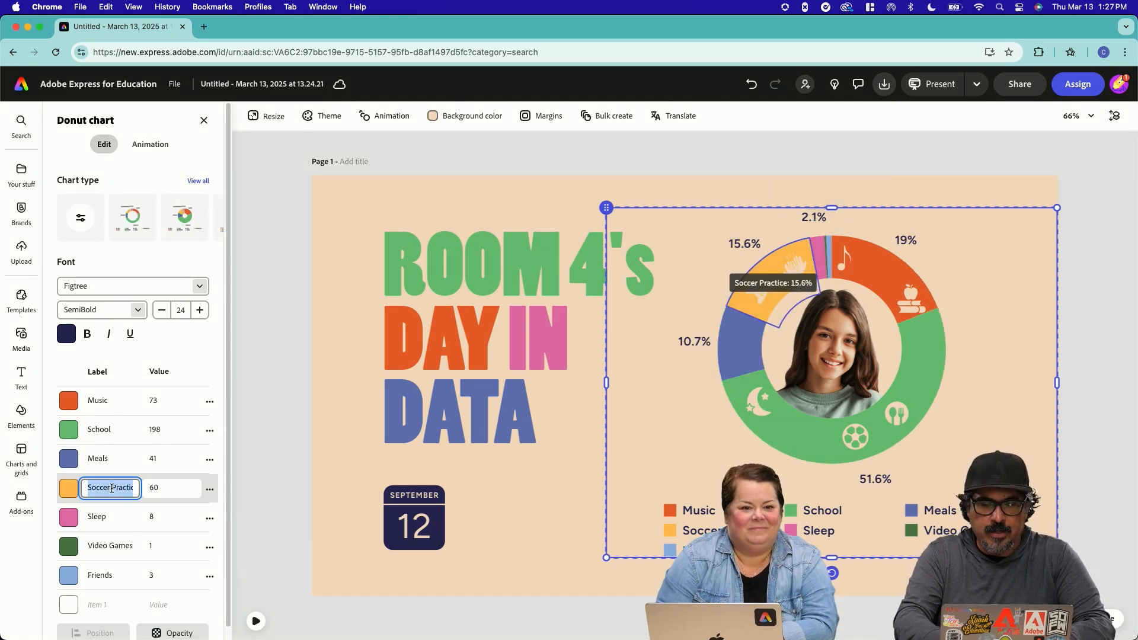
pyautogui.write('Sports')
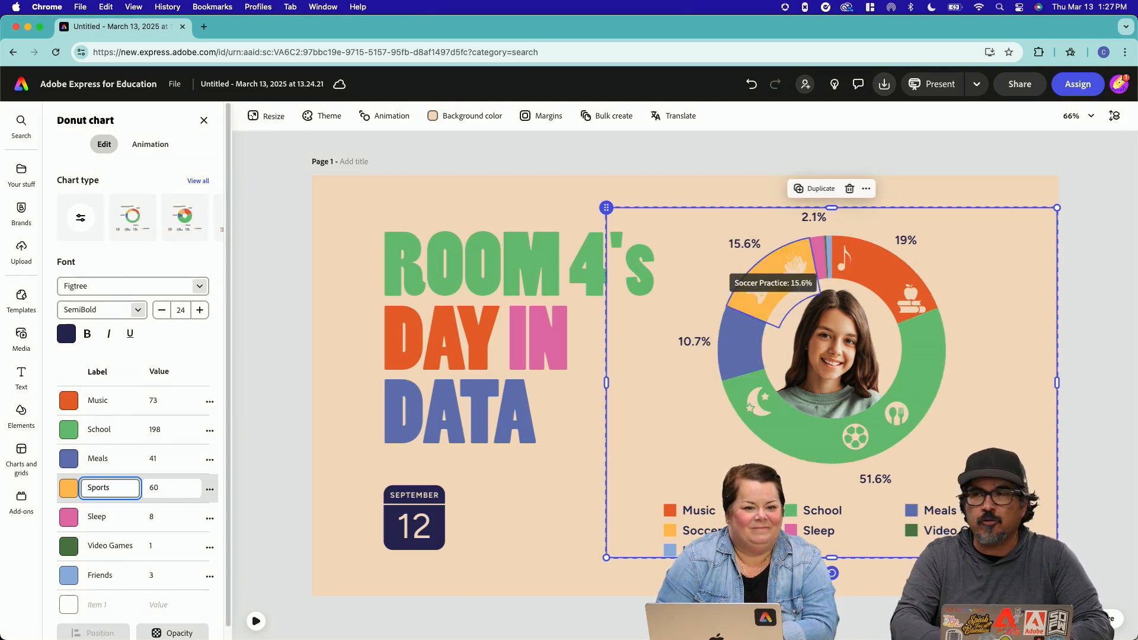
pyautogui.click(171, 516)
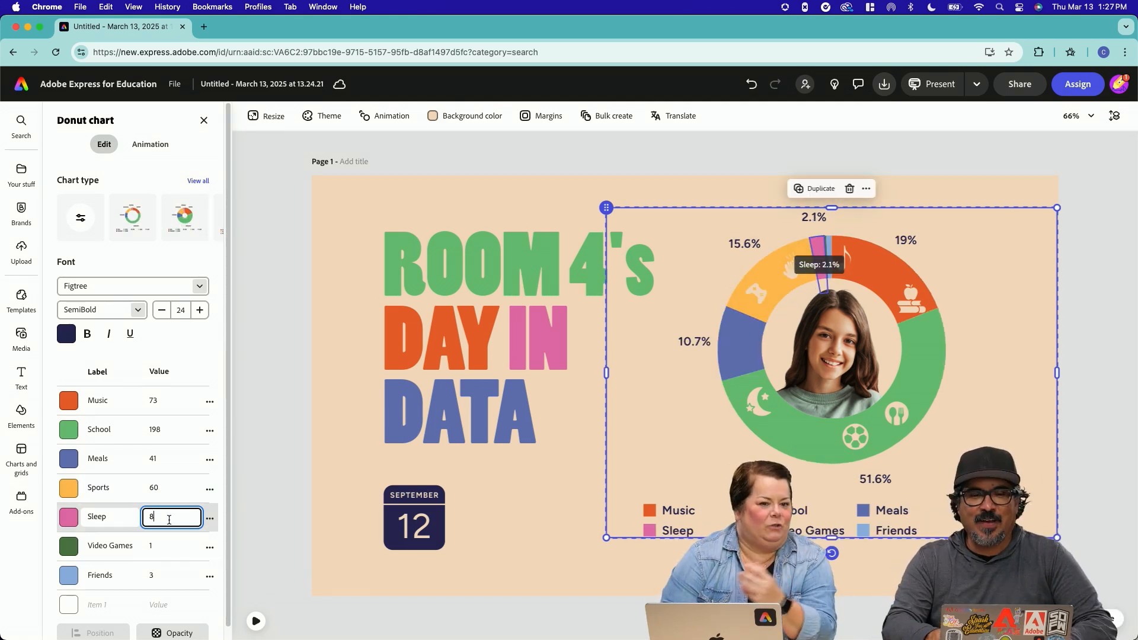
pyautogui.write('212')
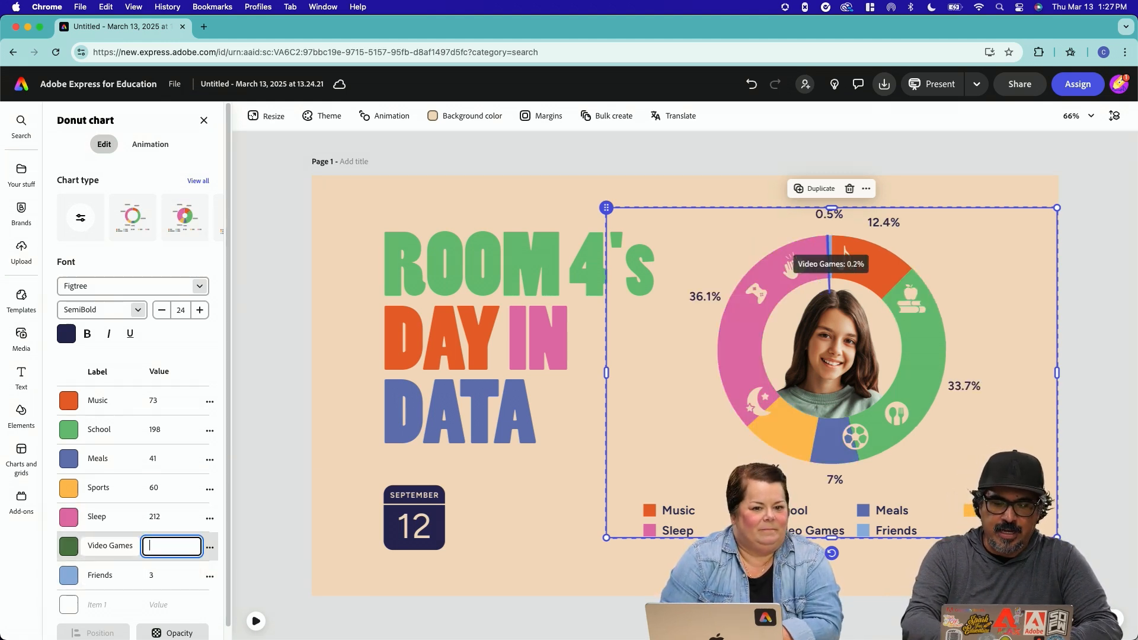
pyautogui.write('68')
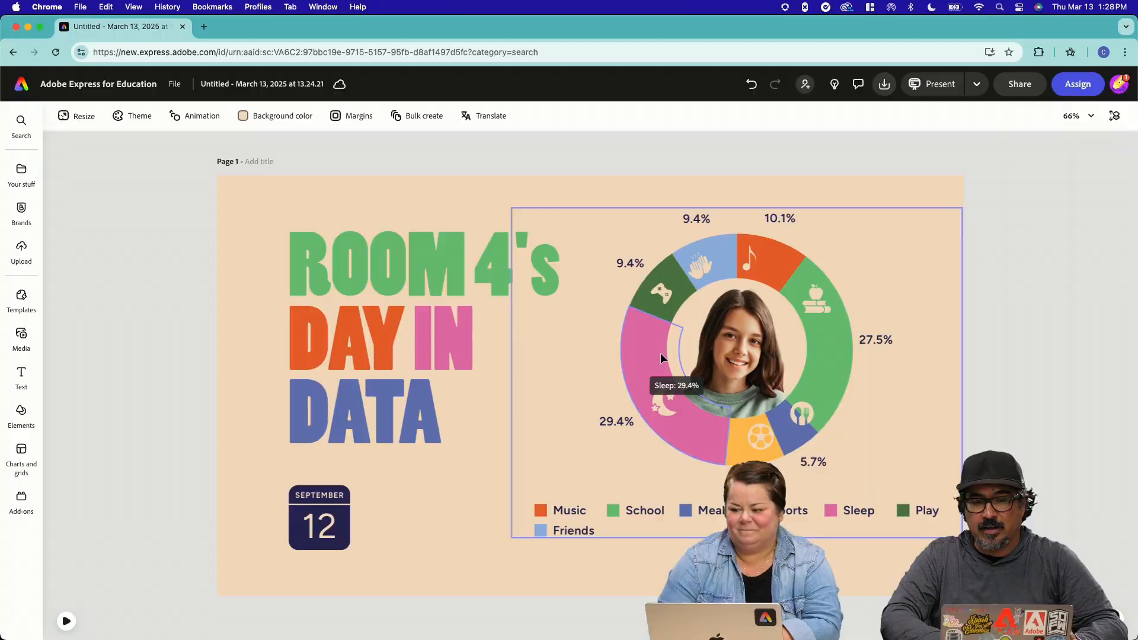
pyautogui.click(700, 262)
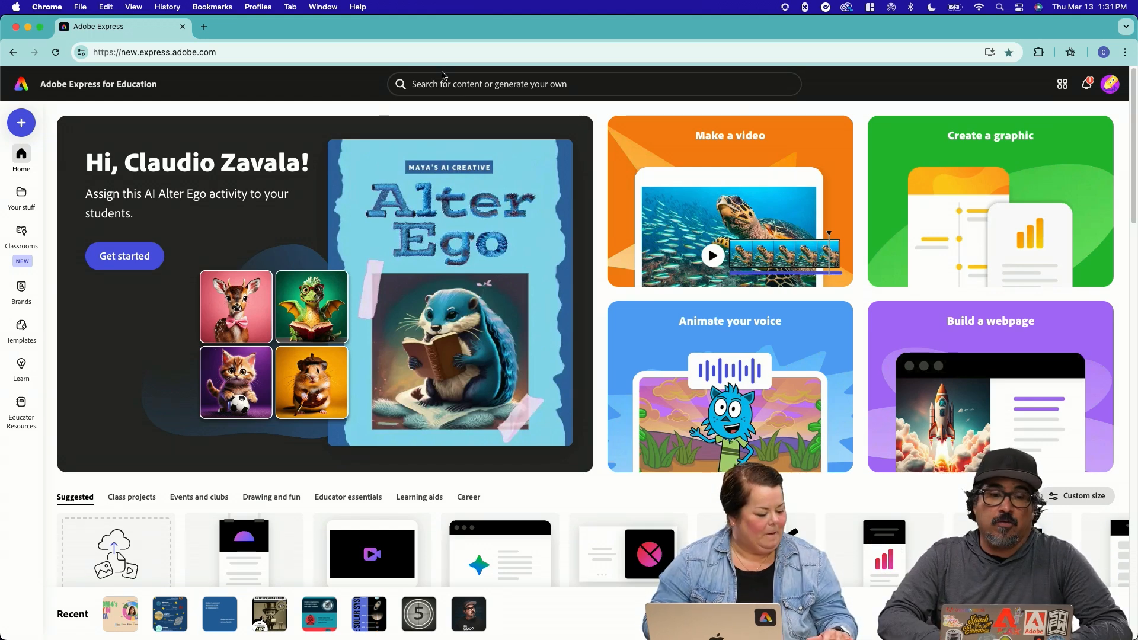
# Step: Search 'infographic' and customize the Multicolored Identifying Misinformation template
pyautogui.write('infographic')
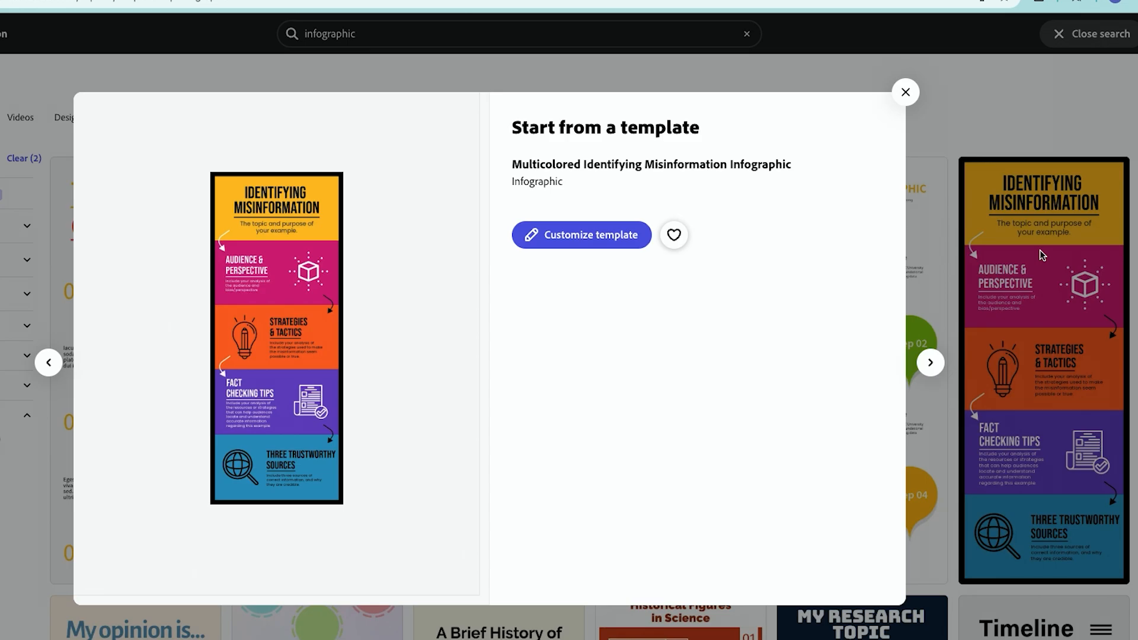
pyautogui.click(581, 234)
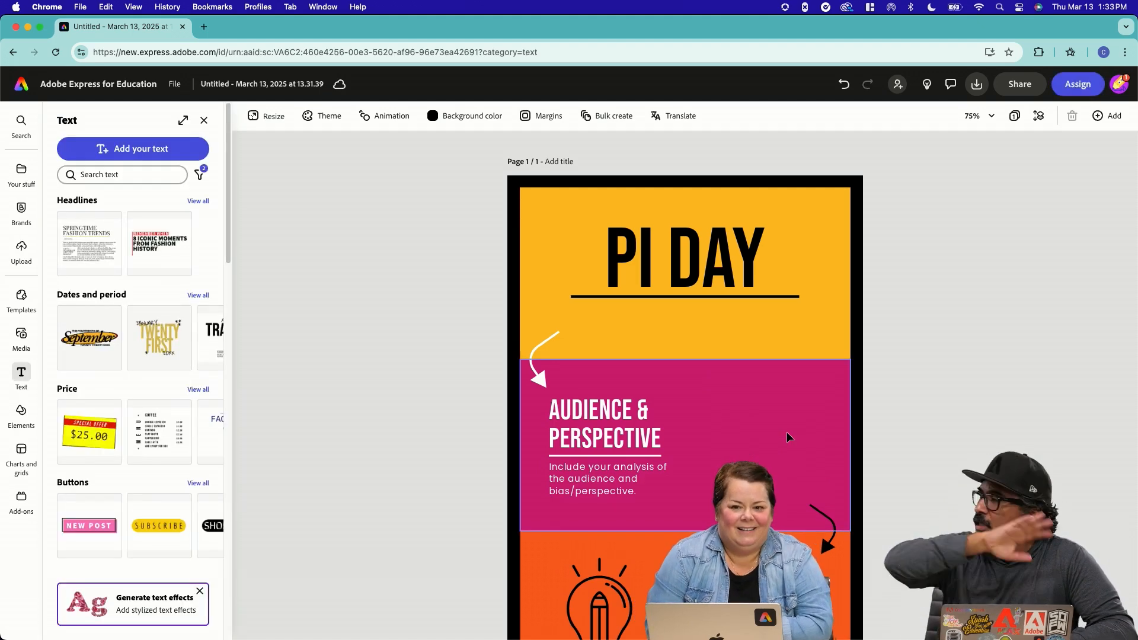
# Step: Drag a pi icon from Elements into the magenta section and retype the heading as Irrational Number
pyautogui.click(605, 423)
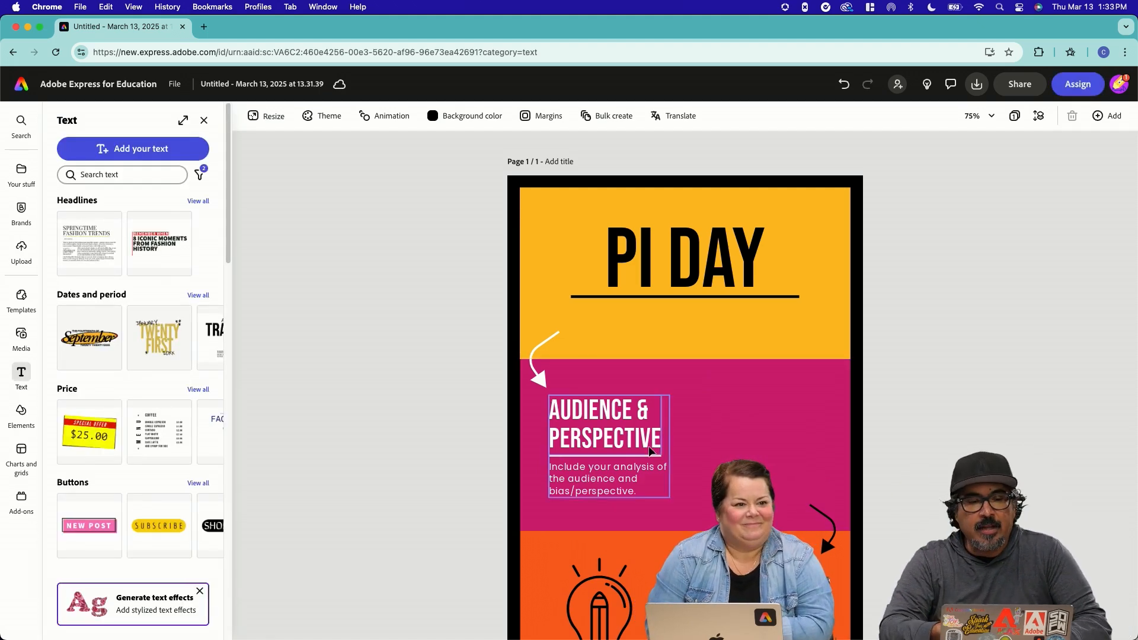
pyautogui.click(21, 414)
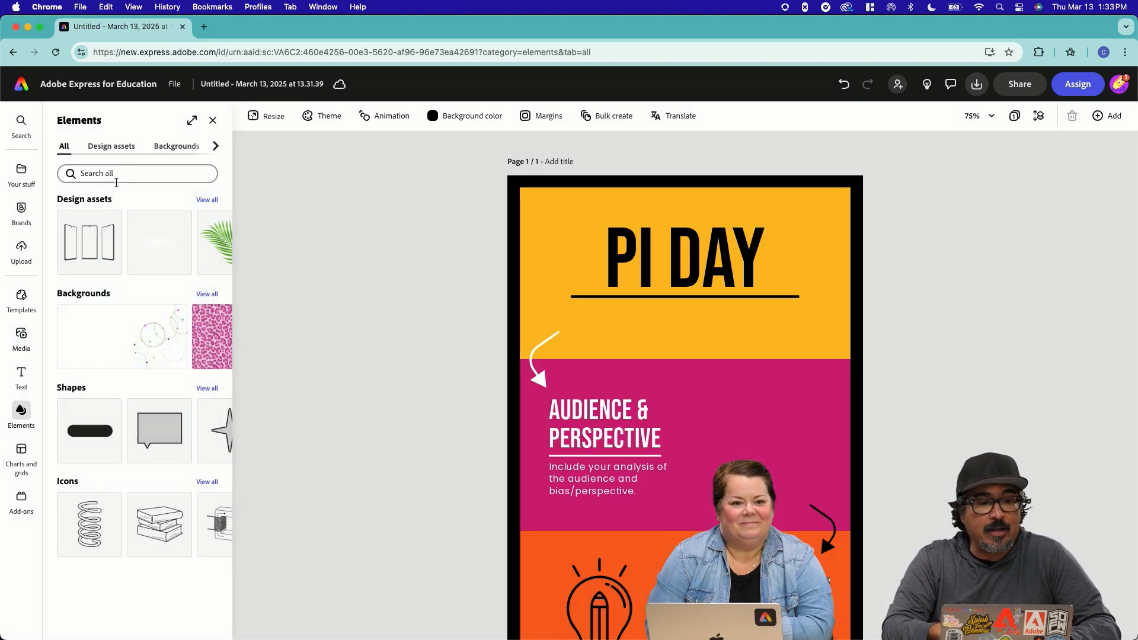
pyautogui.write('pi')
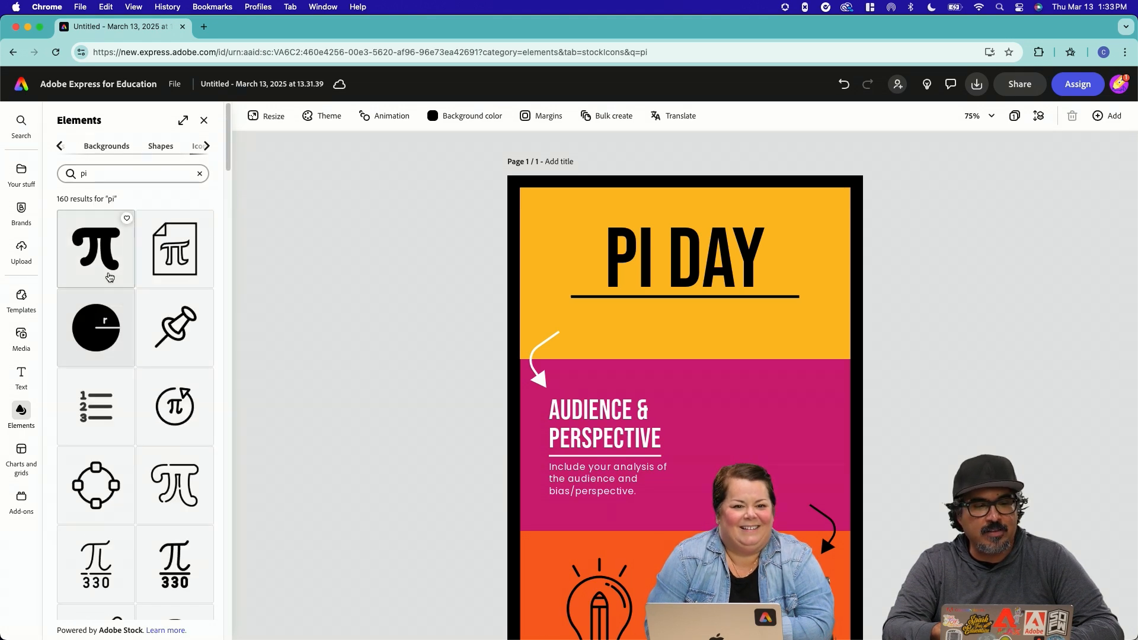
pyautogui.moveTo(95, 249); pyautogui.dragTo(687, 407)
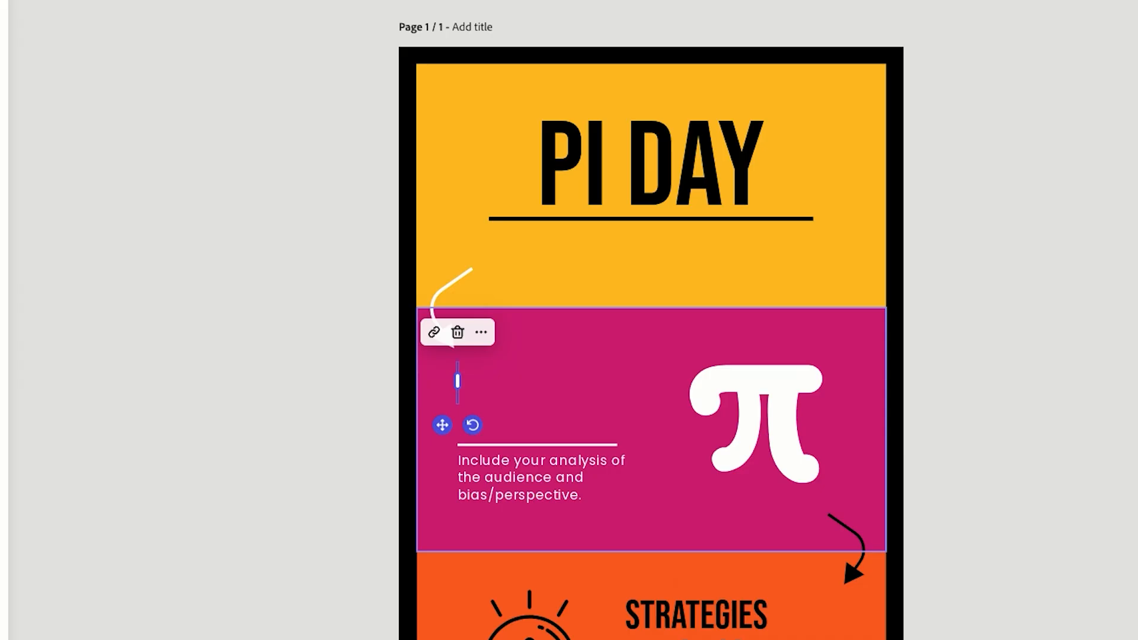
pyautogui.write('IRA')
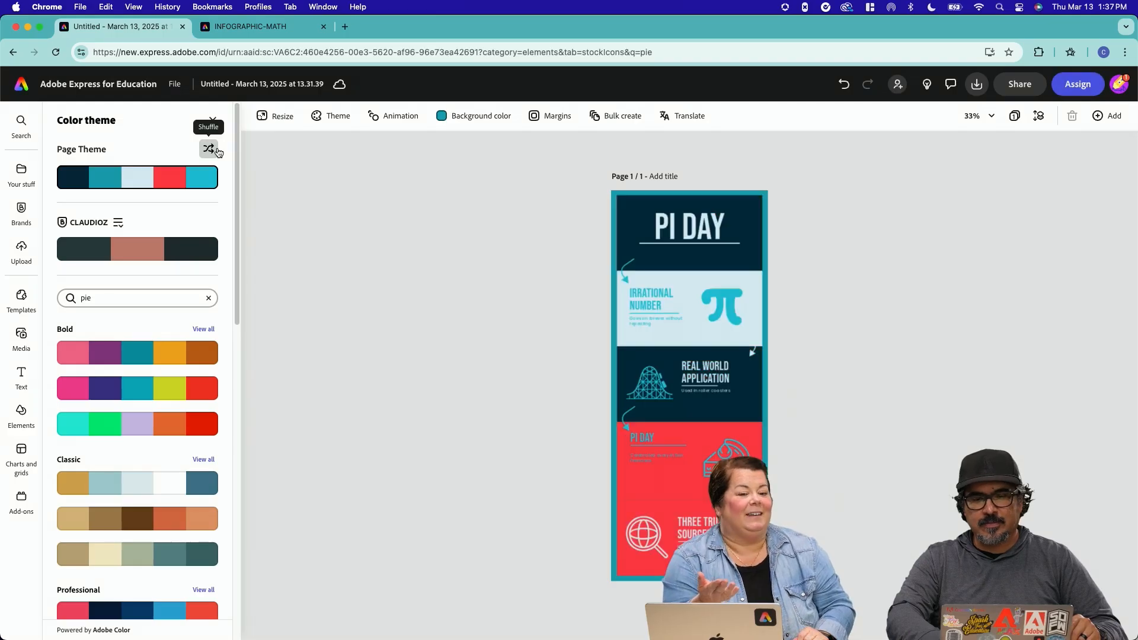
# Step: Shuffle the navy, teal and red theme colours across the Pi Day infographic
pyautogui.click(209, 149)
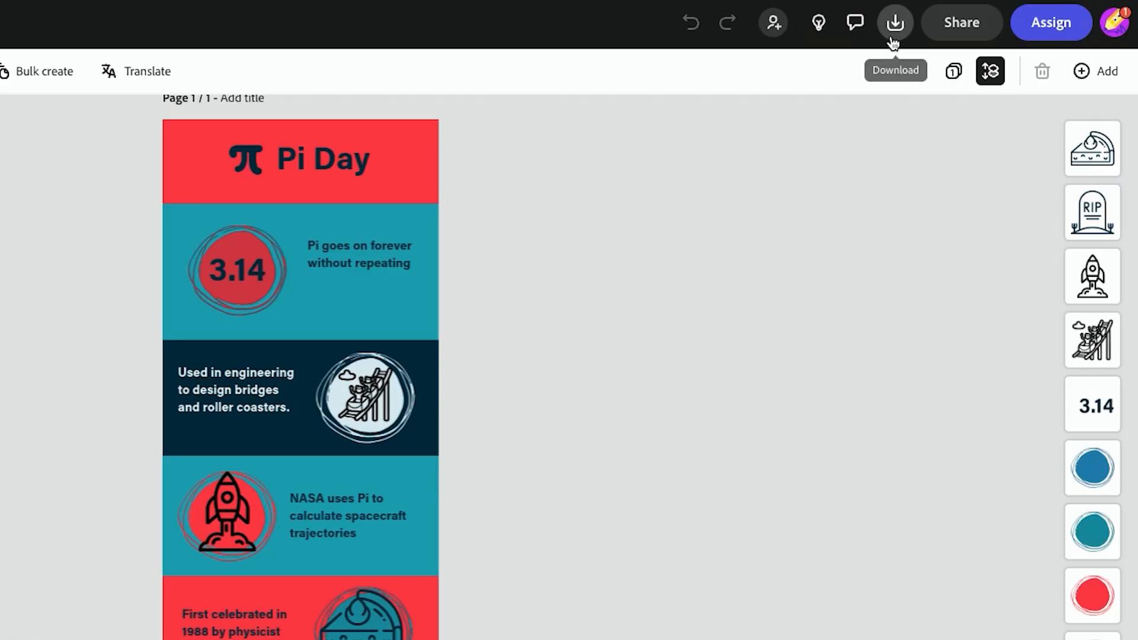
# Step: Choose the print-quality PDF format in the Download options for the Pi Day infographic
pyautogui.click(895, 23)
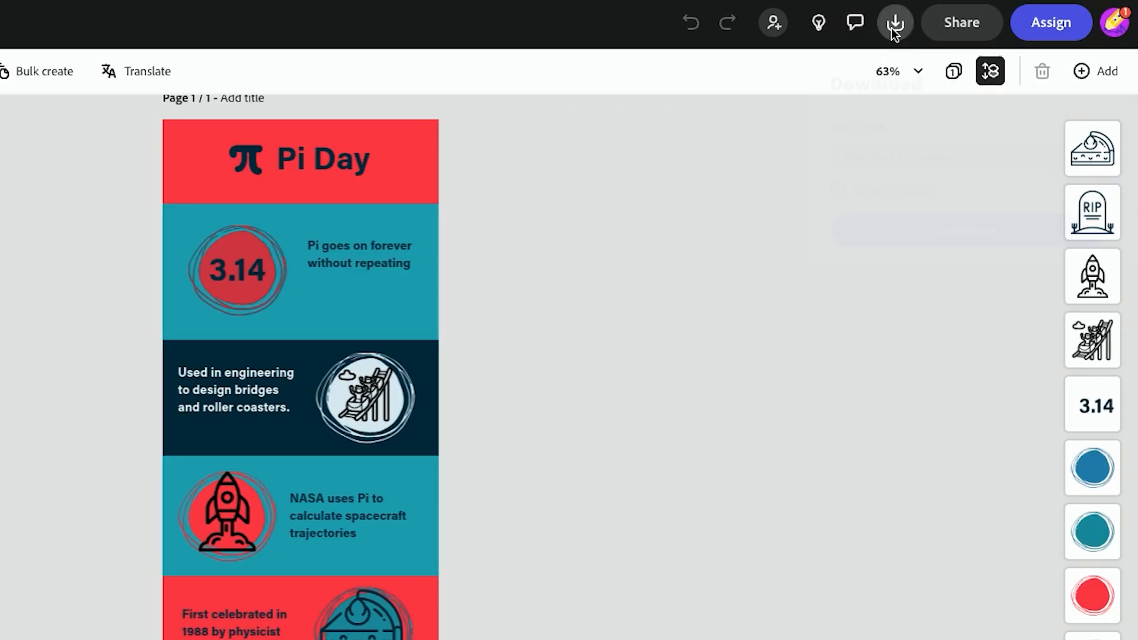
pyautogui.click(895, 22)
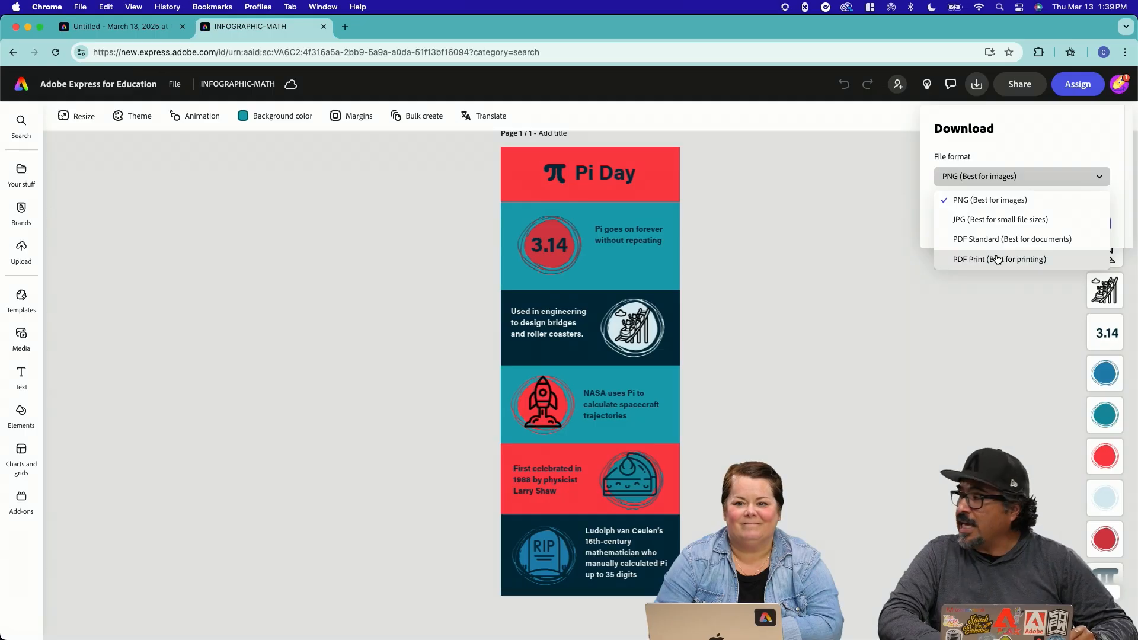
pyautogui.click(998, 260)
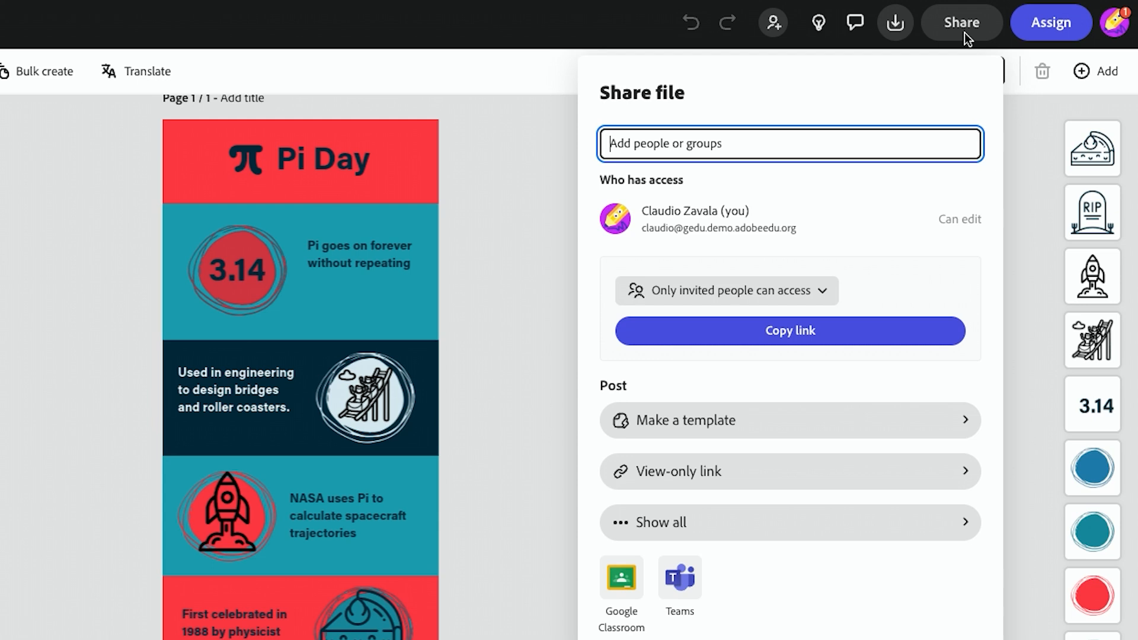
# Step: Start creating an assignment from the Pi Day design via the view-only link panel
pyautogui.click(681, 471)
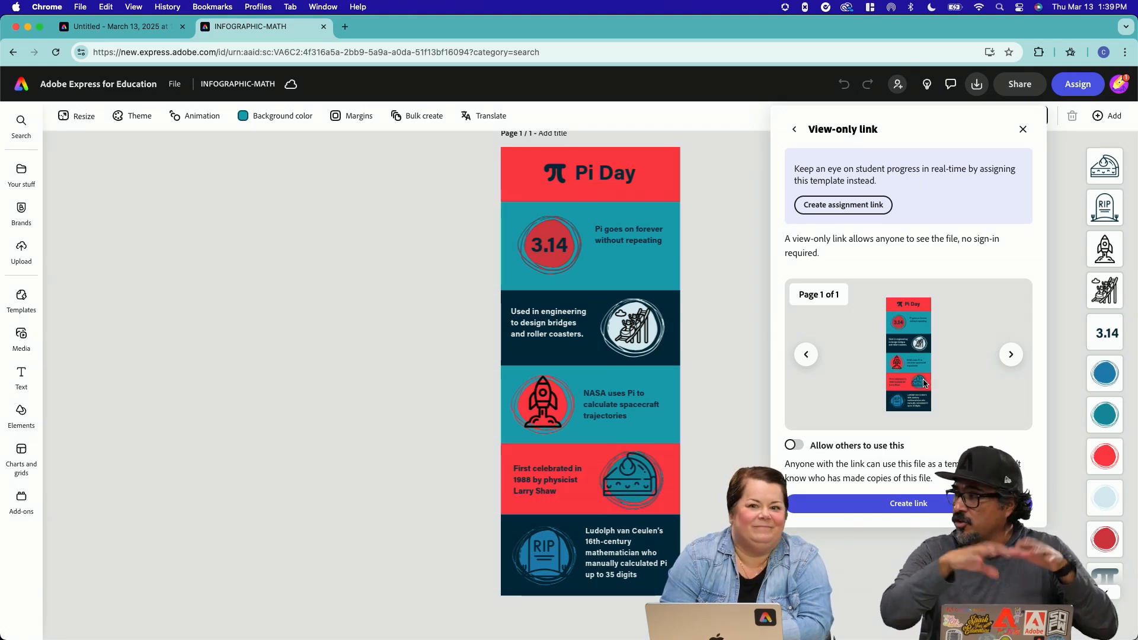
pyautogui.click(843, 205)
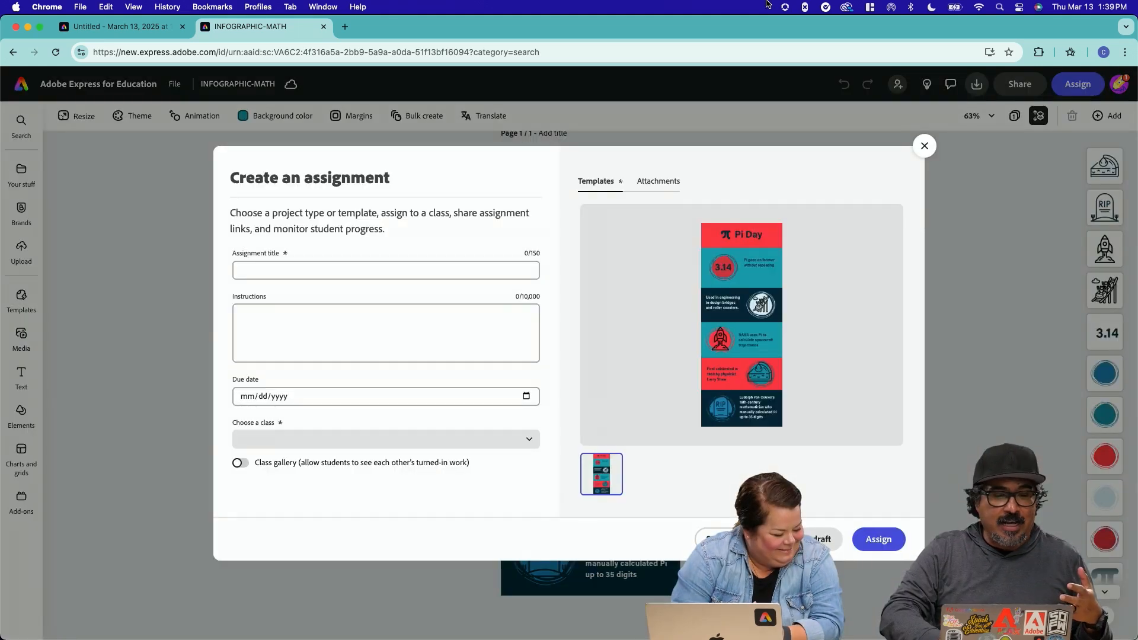
# Step: Assign the pi Day assignment to Mr. Z's Class, then return to the earlier Pi Day draft
pyautogui.click(384, 439)
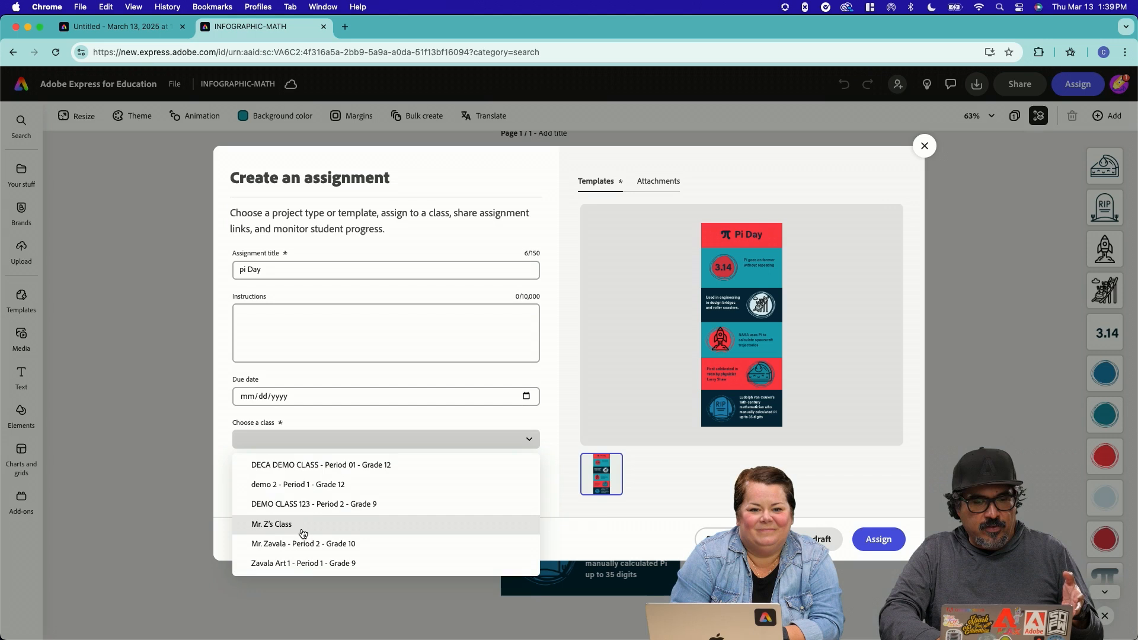
pyautogui.click(273, 523)
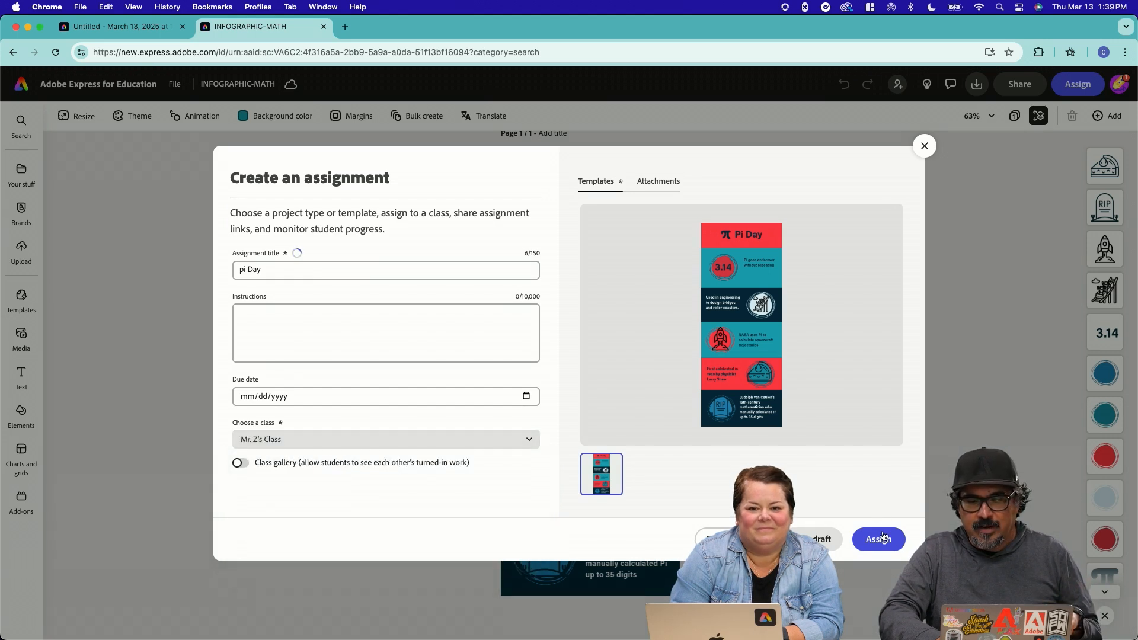
pyautogui.click(878, 538)
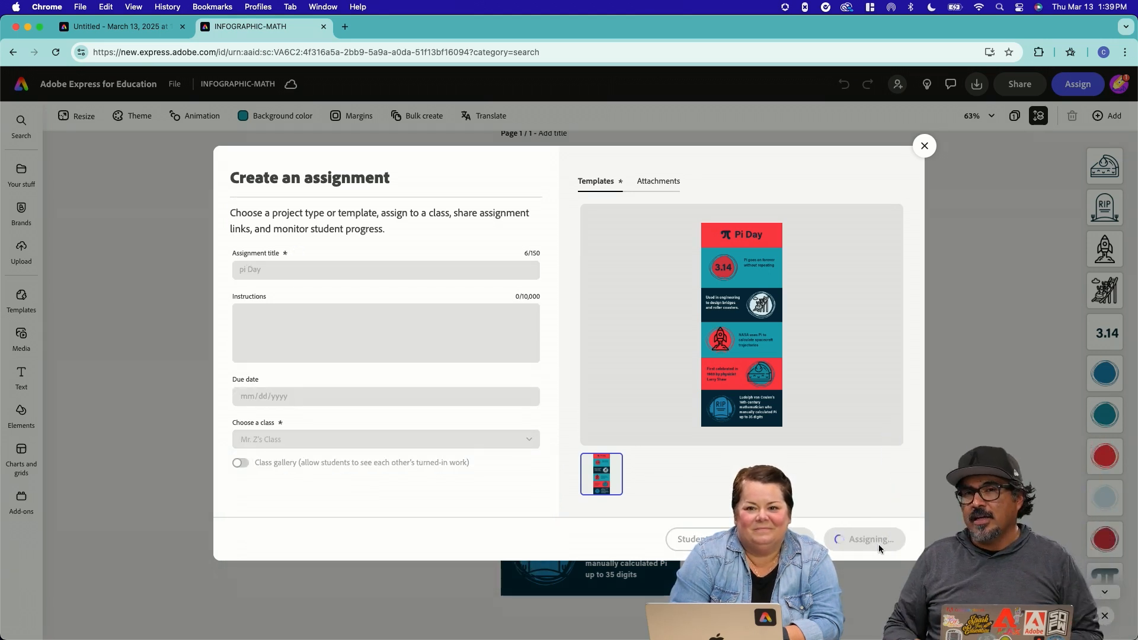
pyautogui.click(868, 539)
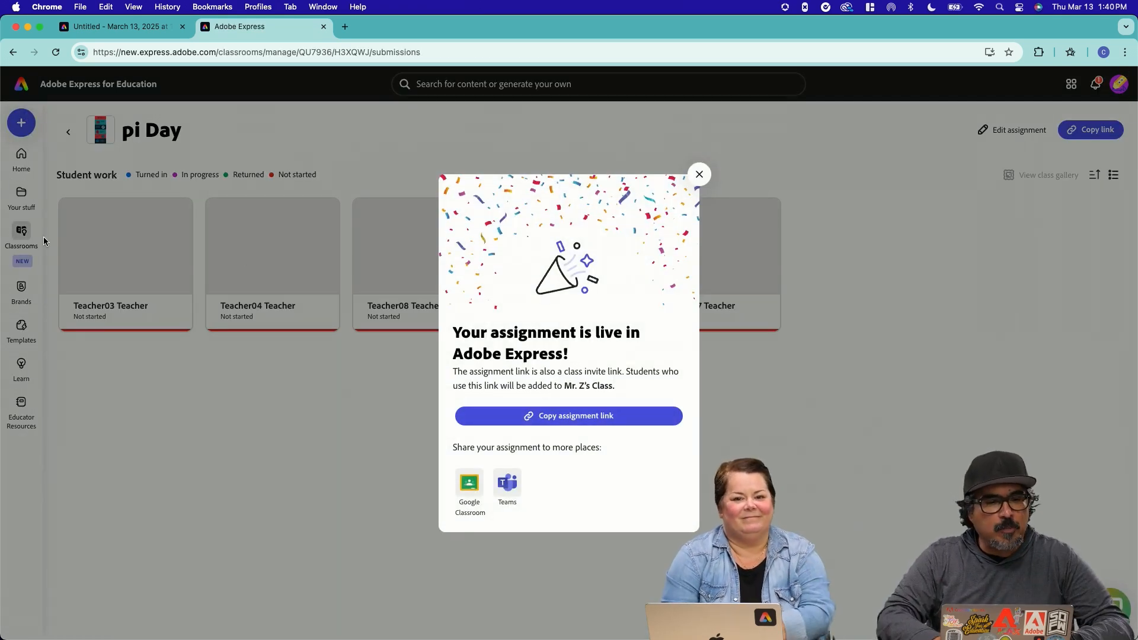
pyautogui.click(120, 26)
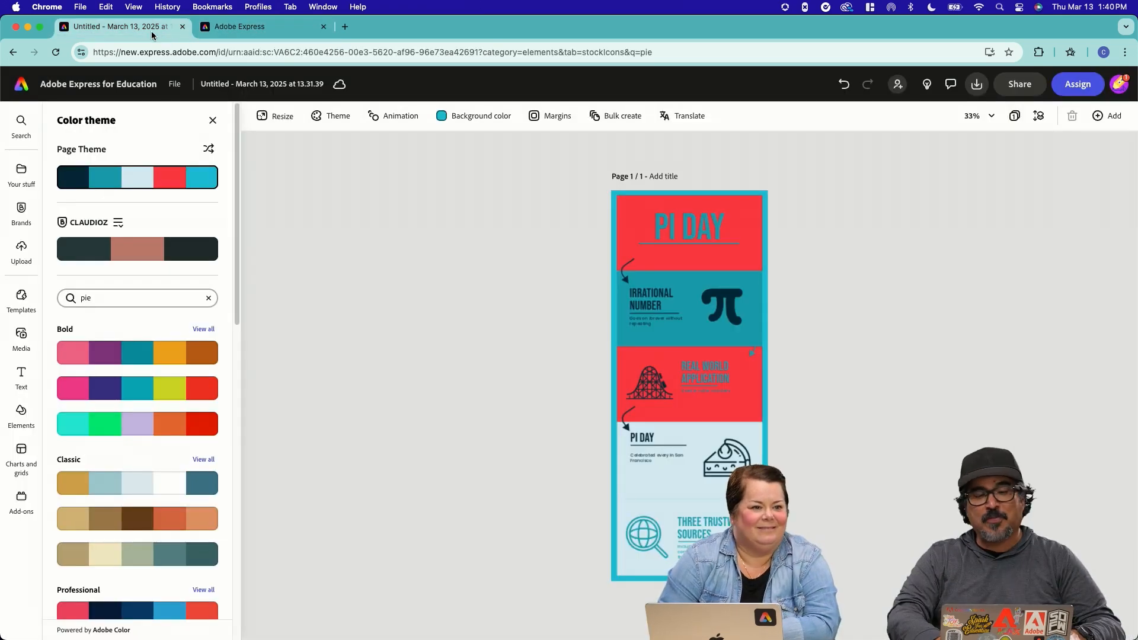